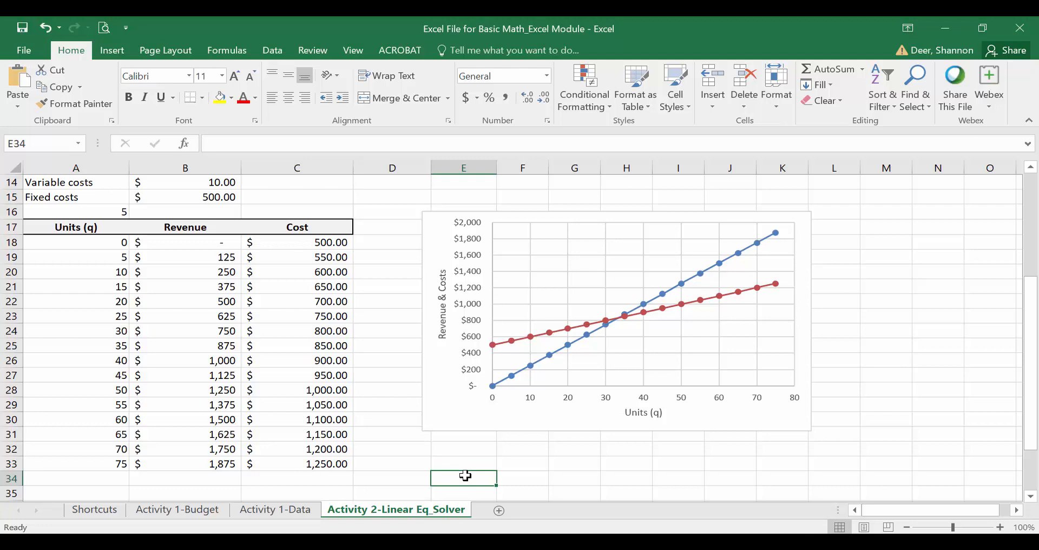
Review the Revenue, Cost and Objective cells in row 40, then enter 1 unit in A40.
key("Down")
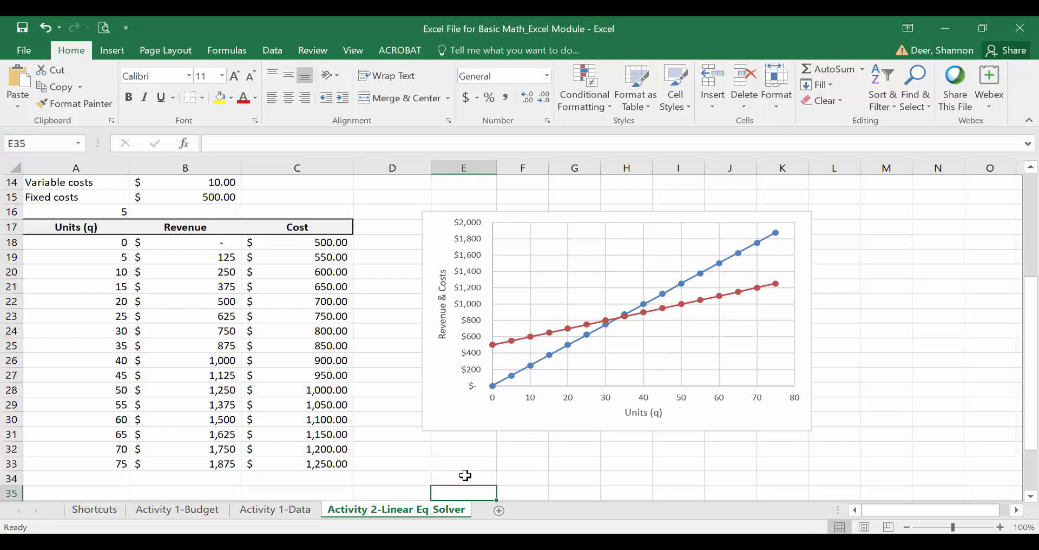
scroll("down", 3)
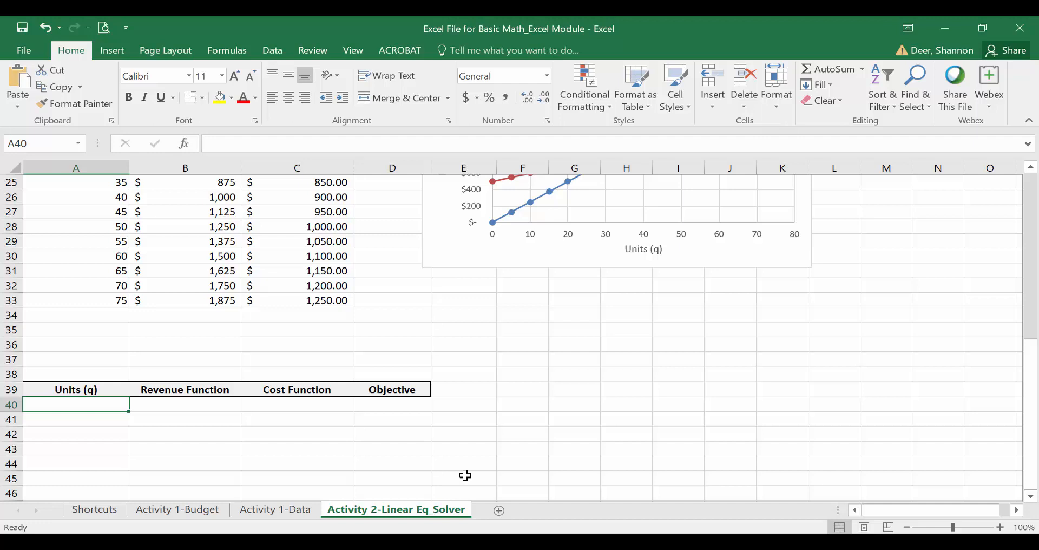
left_click(185, 404)
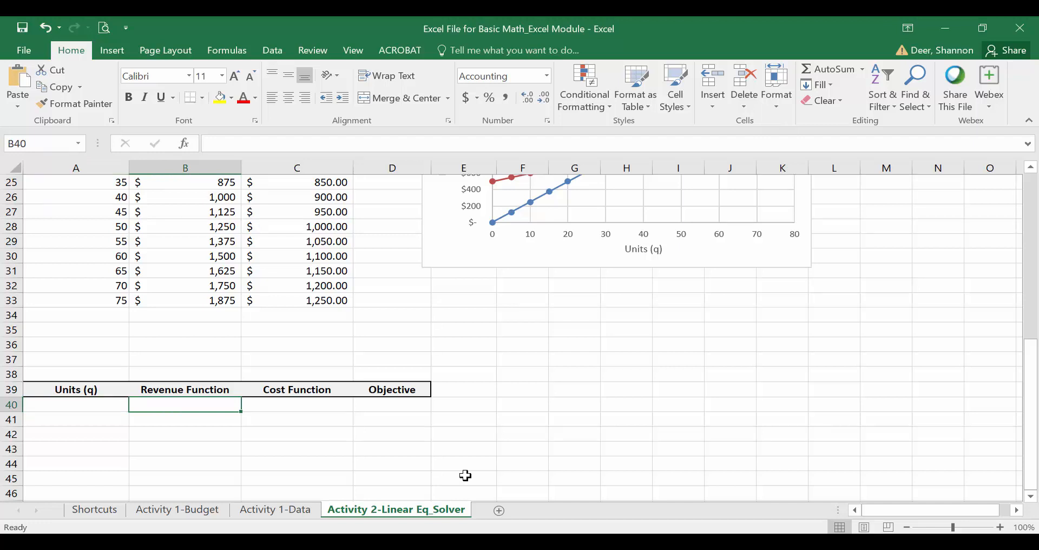
left_click(296, 405)
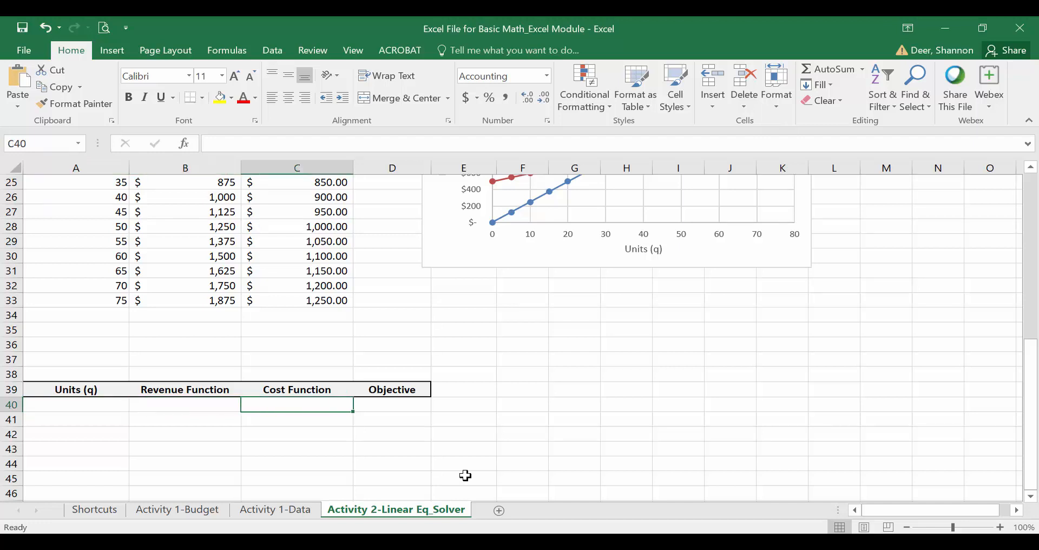
left_click(392, 405)
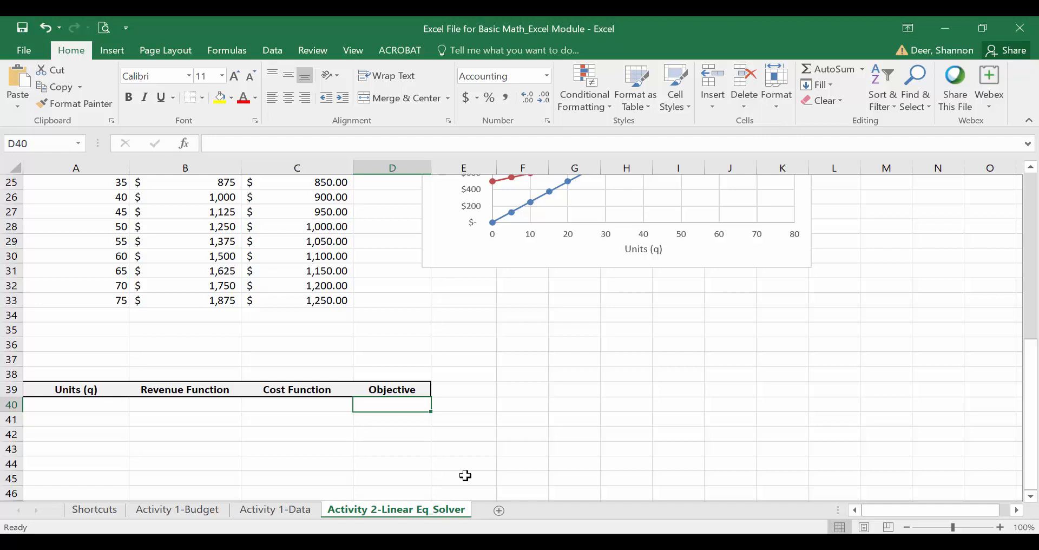
left_click(184, 405)
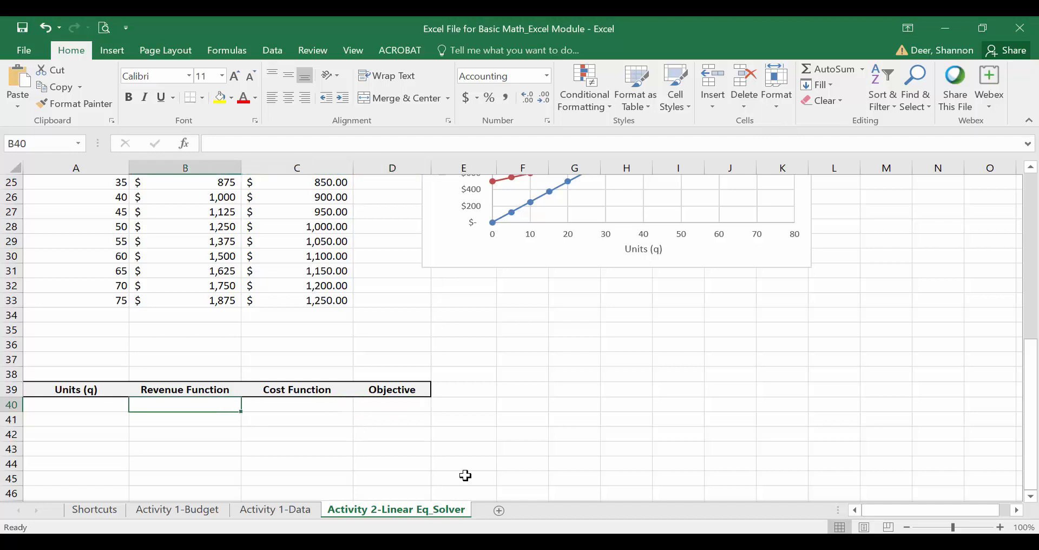
left_click(76, 404)
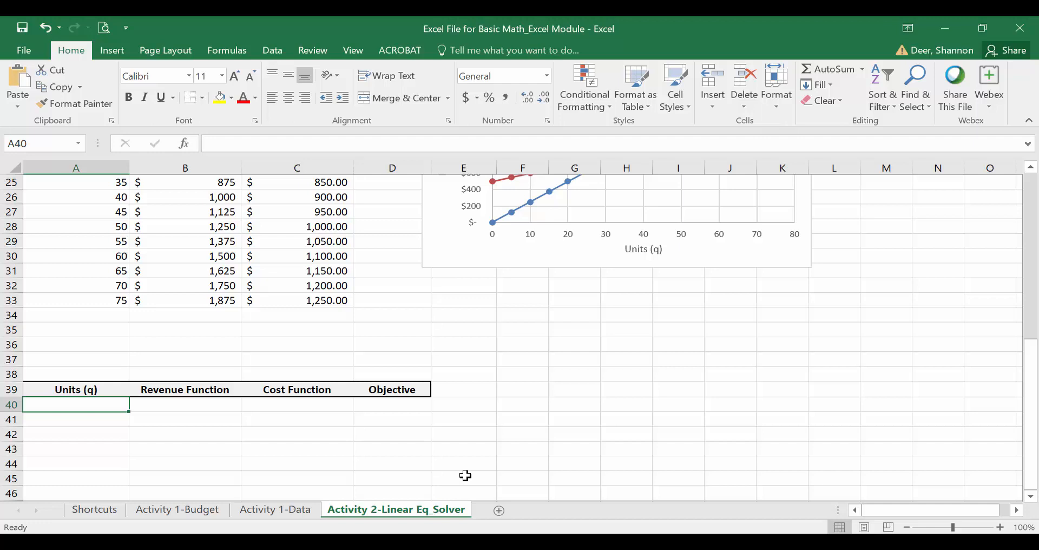
type("1")
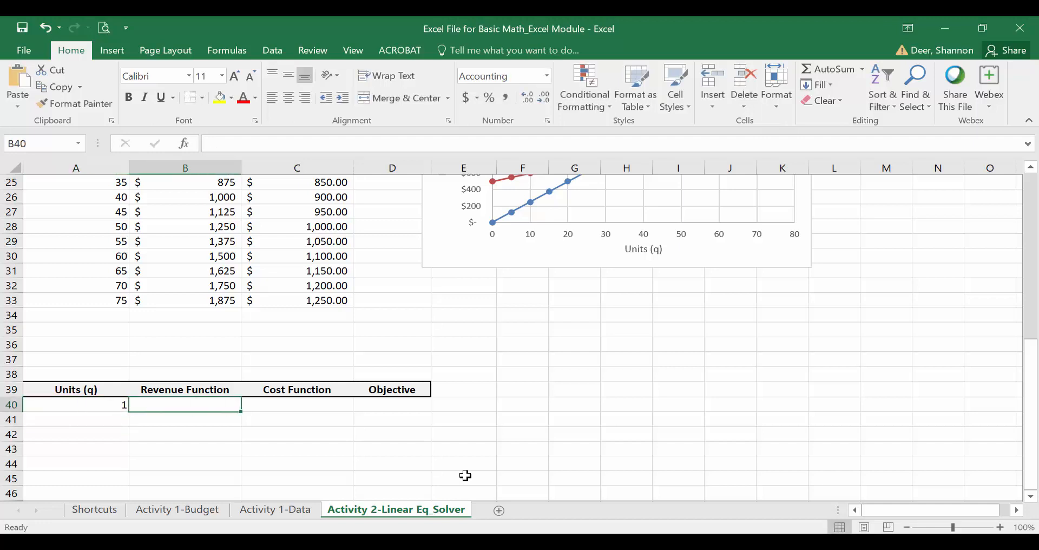
Enter the revenue formula =B13*A40 in B40.
left_click(76, 404)
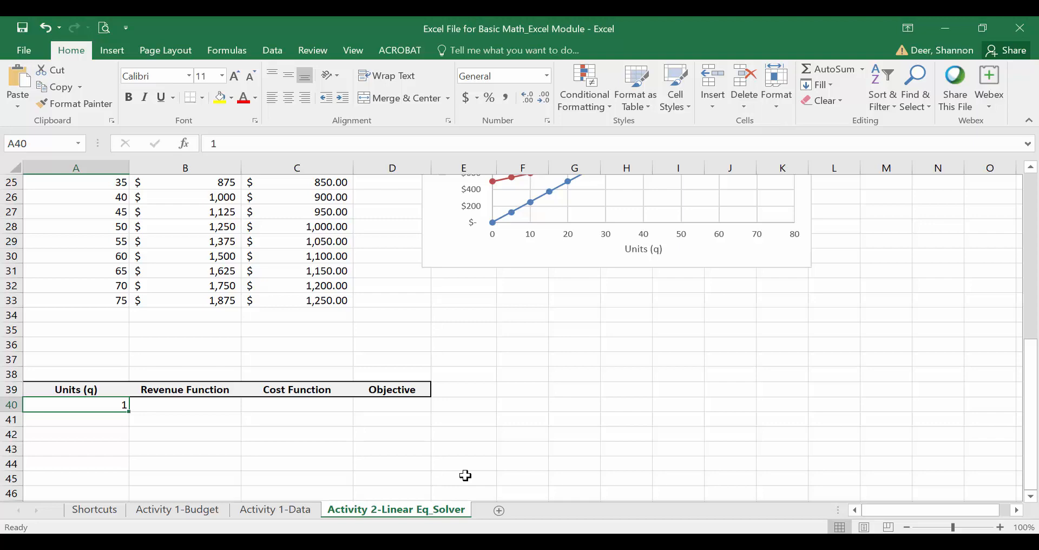
left_click(184, 405)
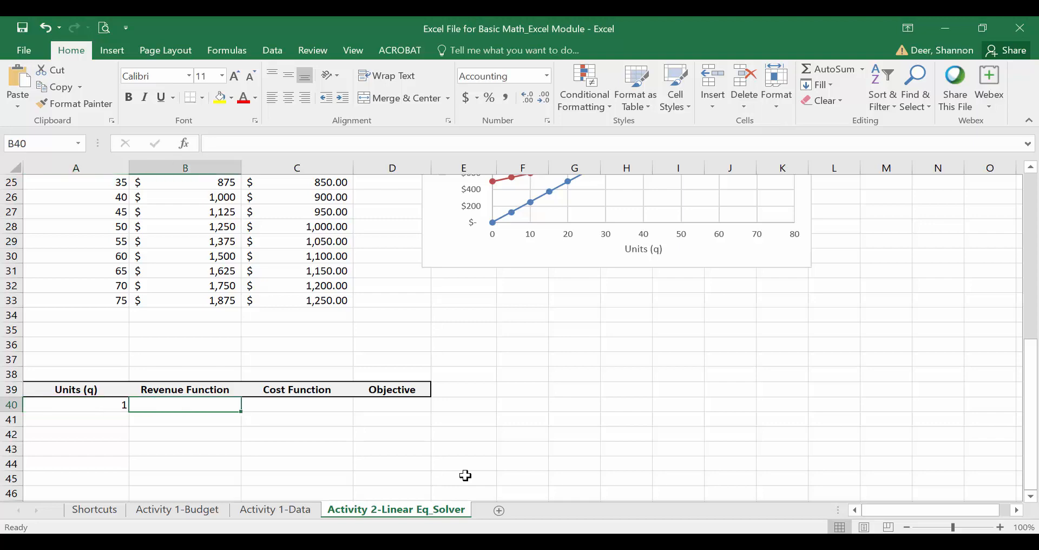
type("=B14")
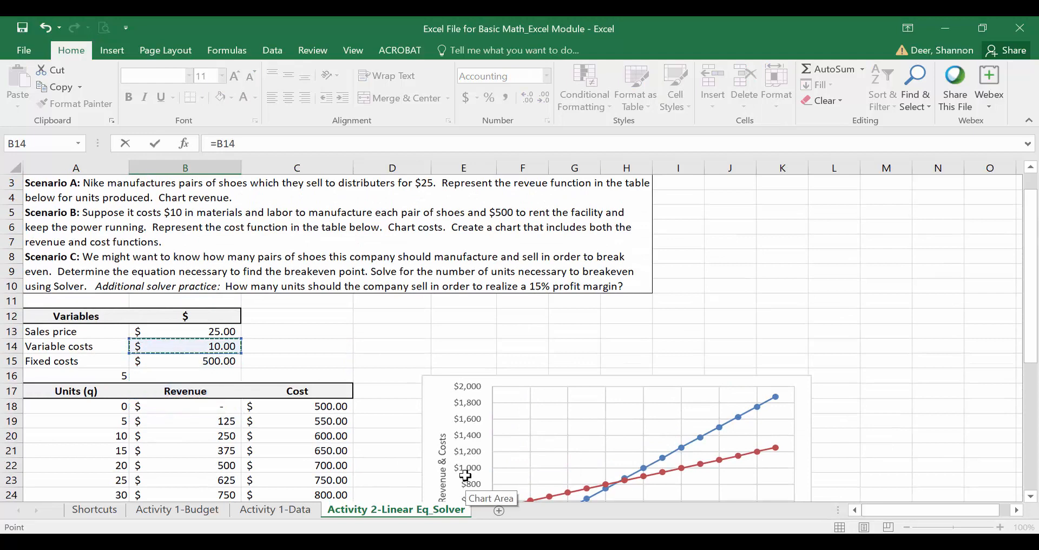
left_click(186, 331)
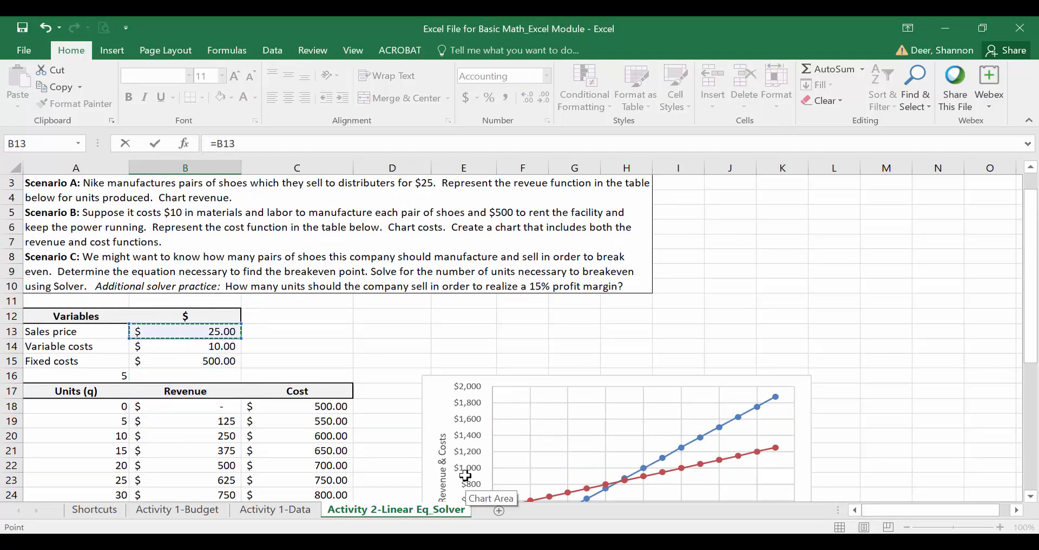
type("=B13*A40")
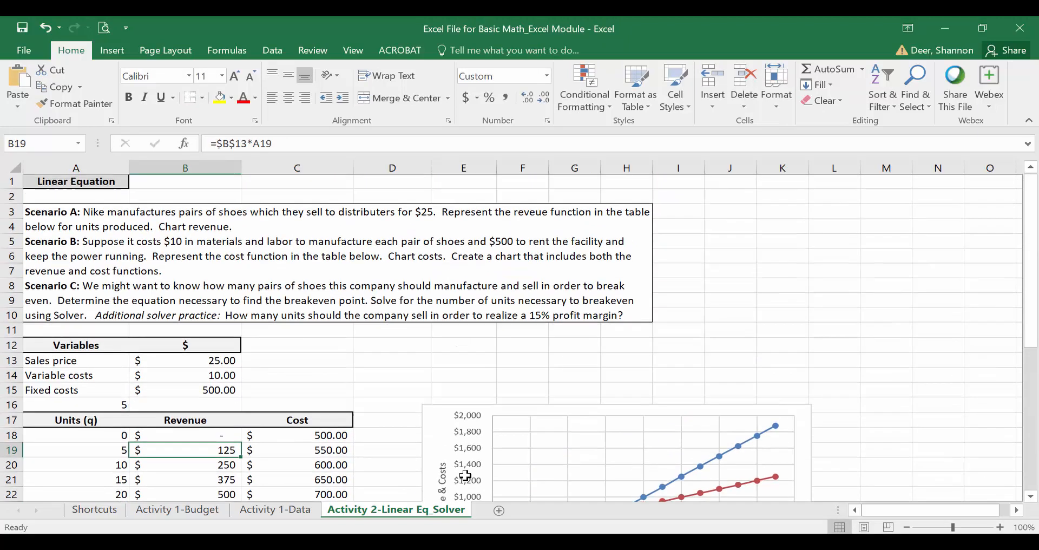
Enter the cost formula =B14*A40+B15 in C40 and check its referenced cells.
left_click(185, 361)
type("=B14*B40")
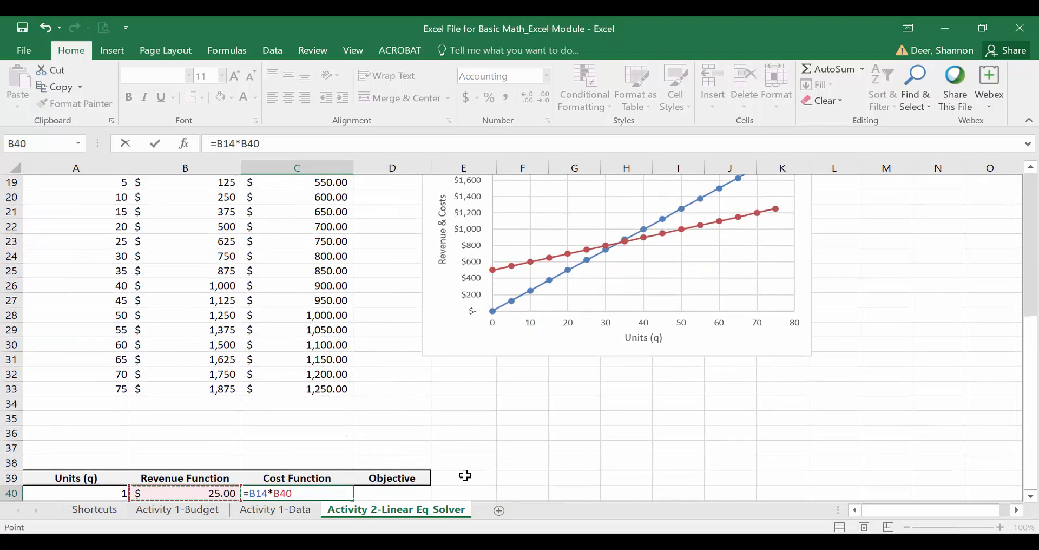
left_click(76, 493)
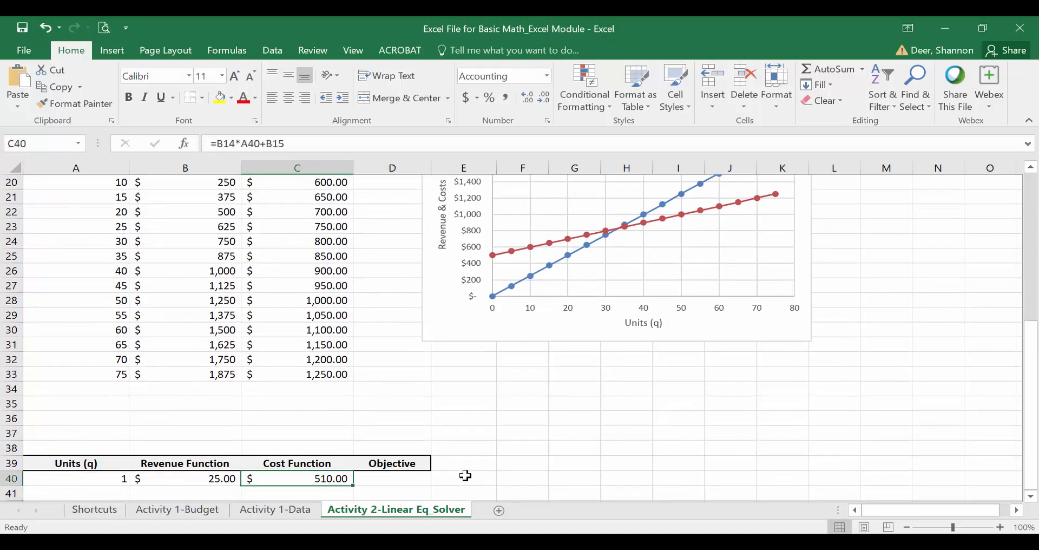
double_click(296, 478)
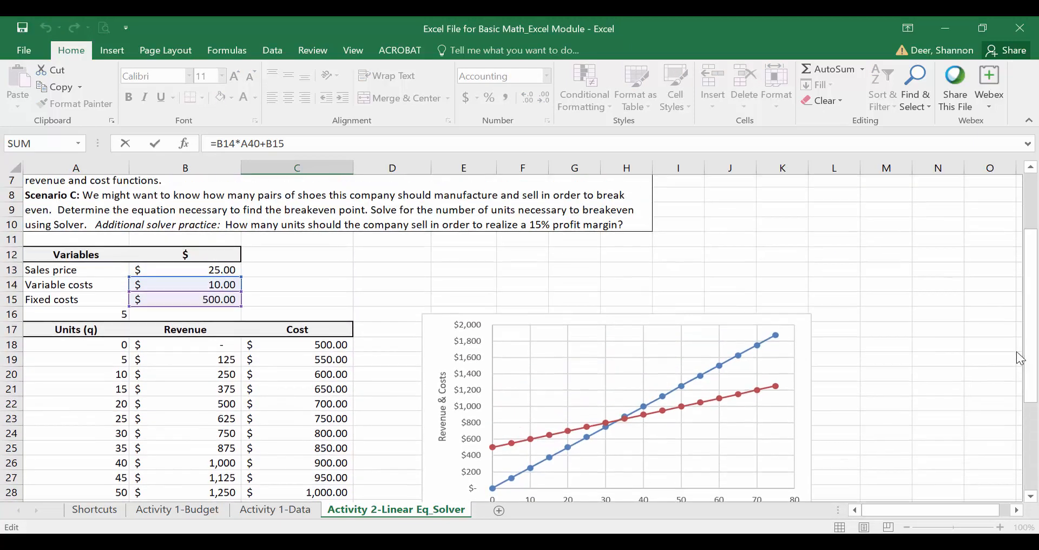
scroll("down", 3)
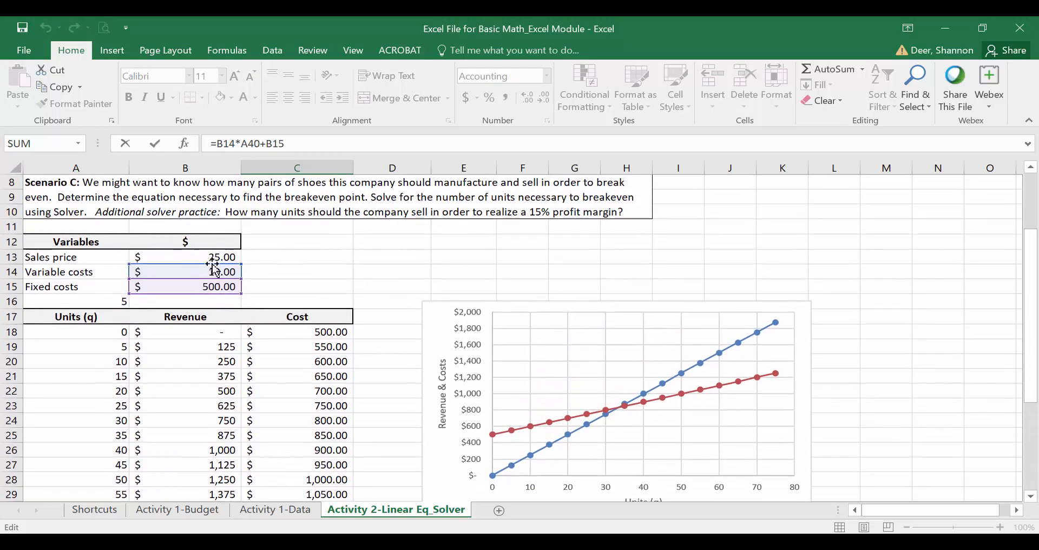
scroll("down", 3)
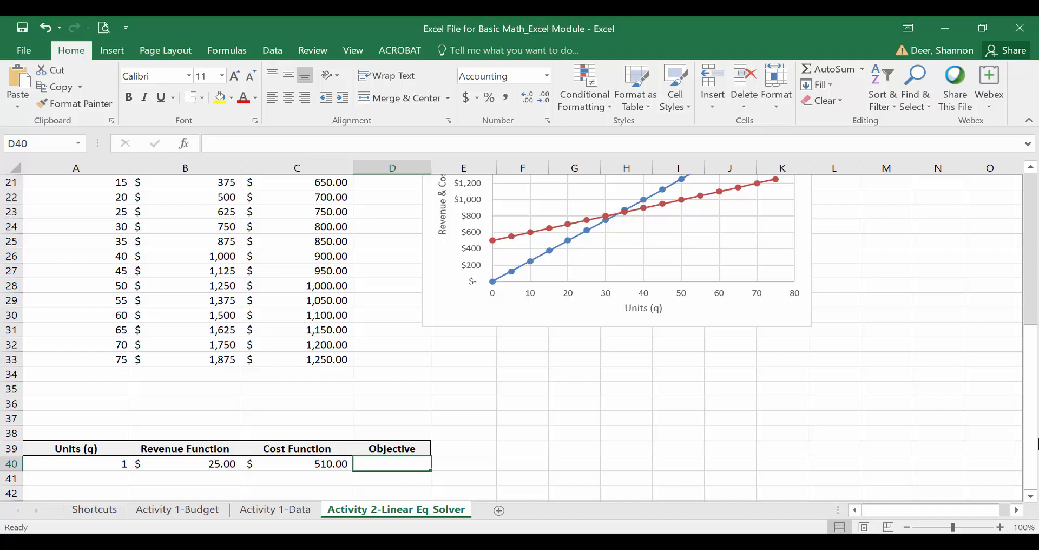
Enter =B40-C40 in D40 and check the $(485.00) objective formula.
type("=C40")
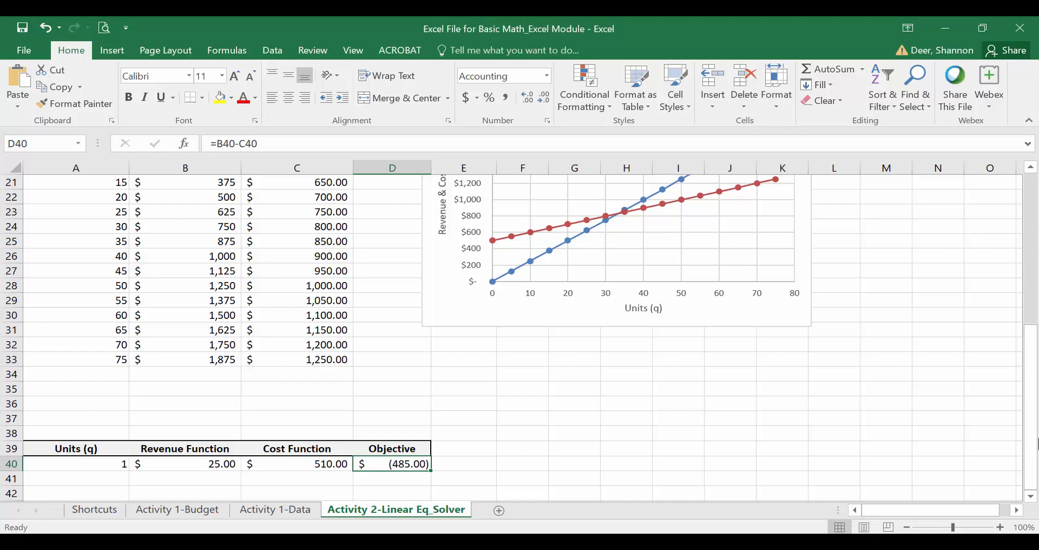
double_click(392, 464)
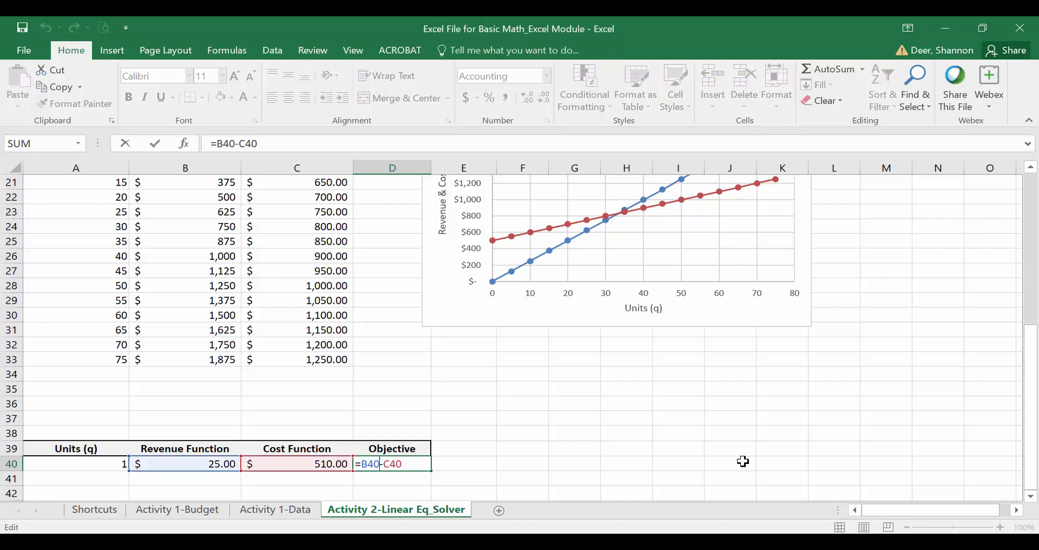
mouse_move(808, 462)
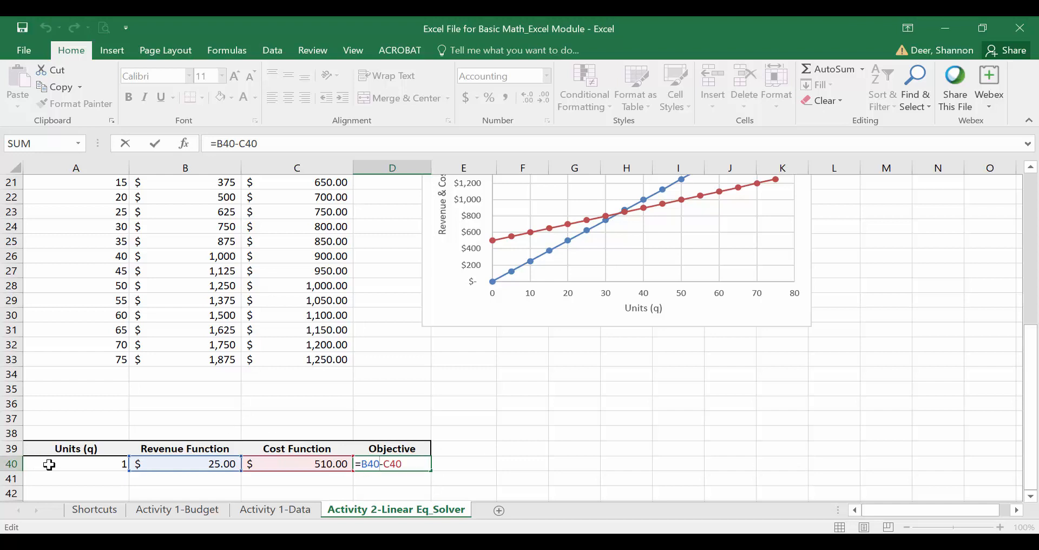
mouse_move(268, 465)
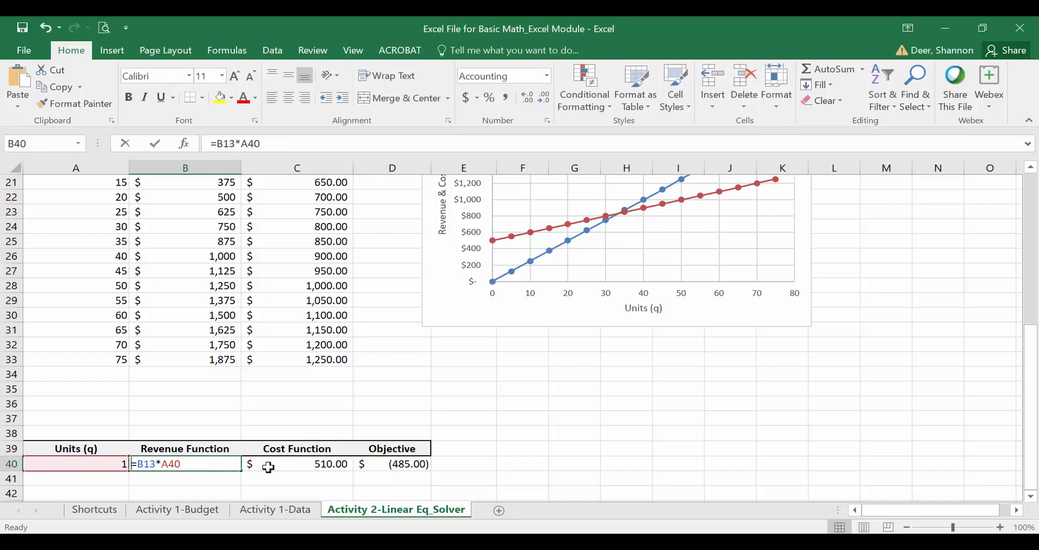
key("enter")
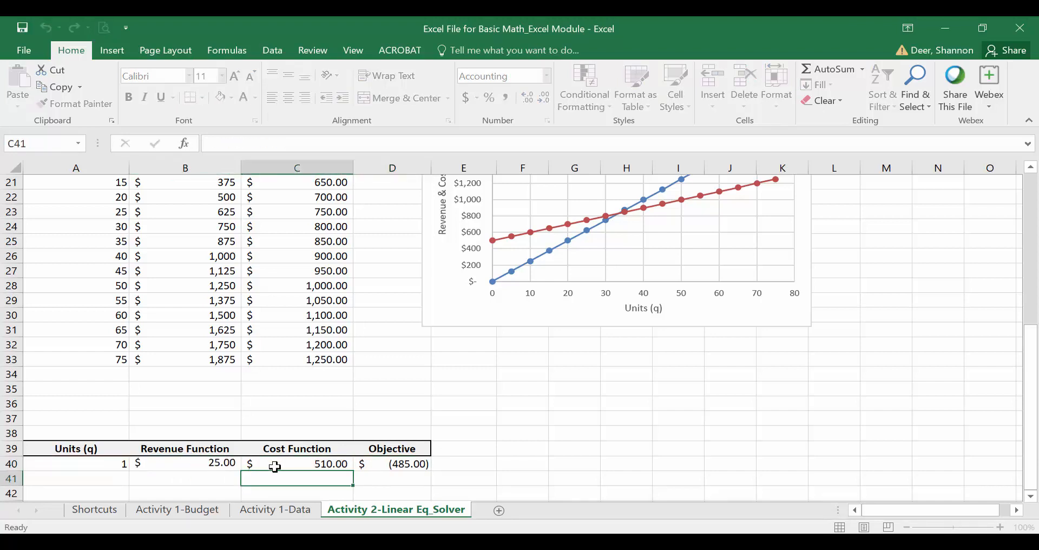
double_click(296, 464)
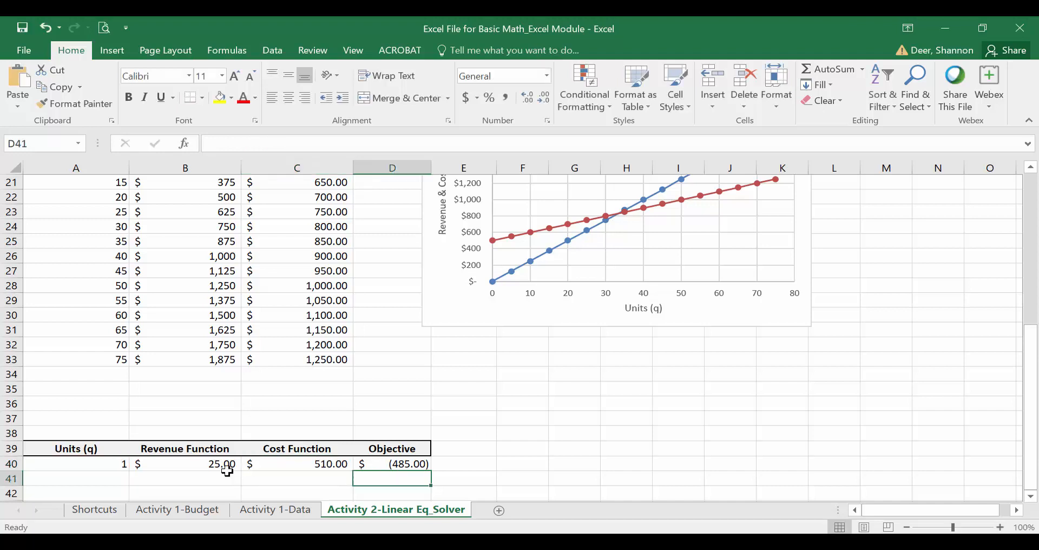
left_click(76, 464)
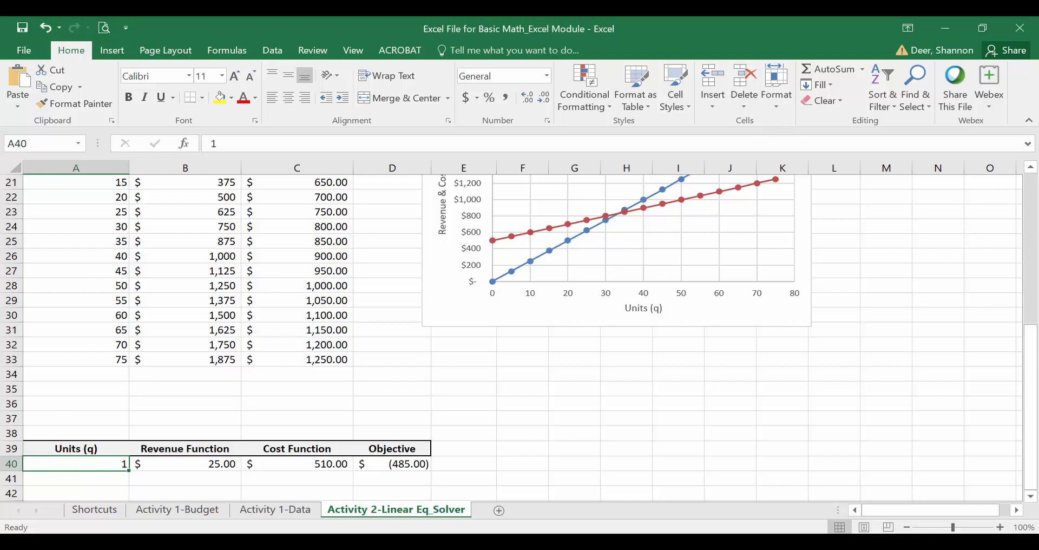
type("5")
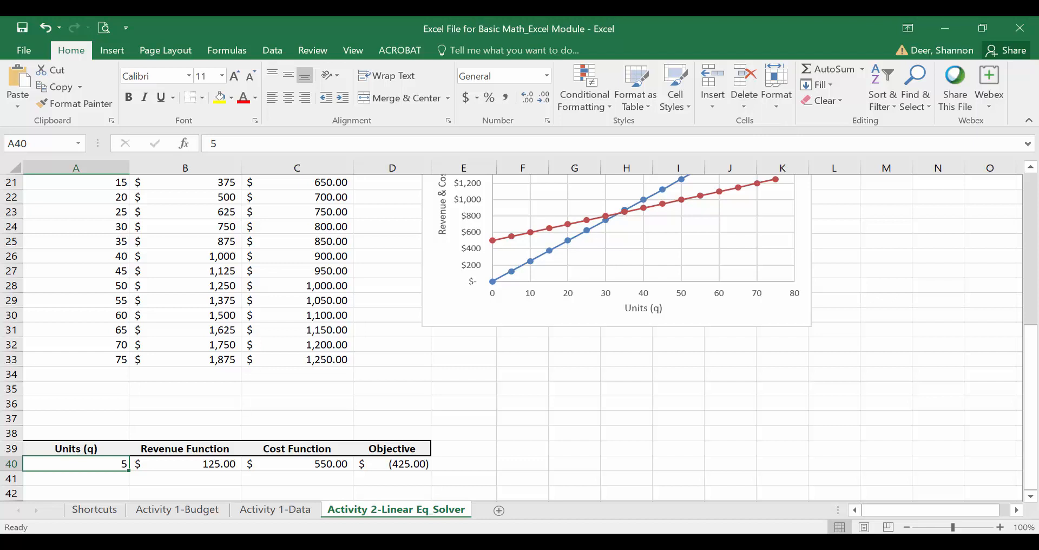
type("1")
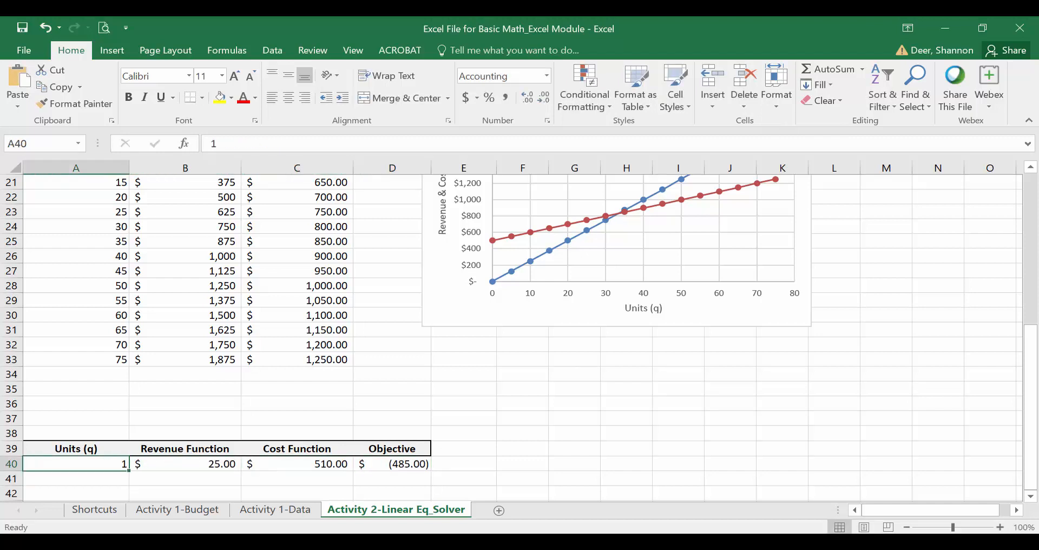
left_click(186, 478)
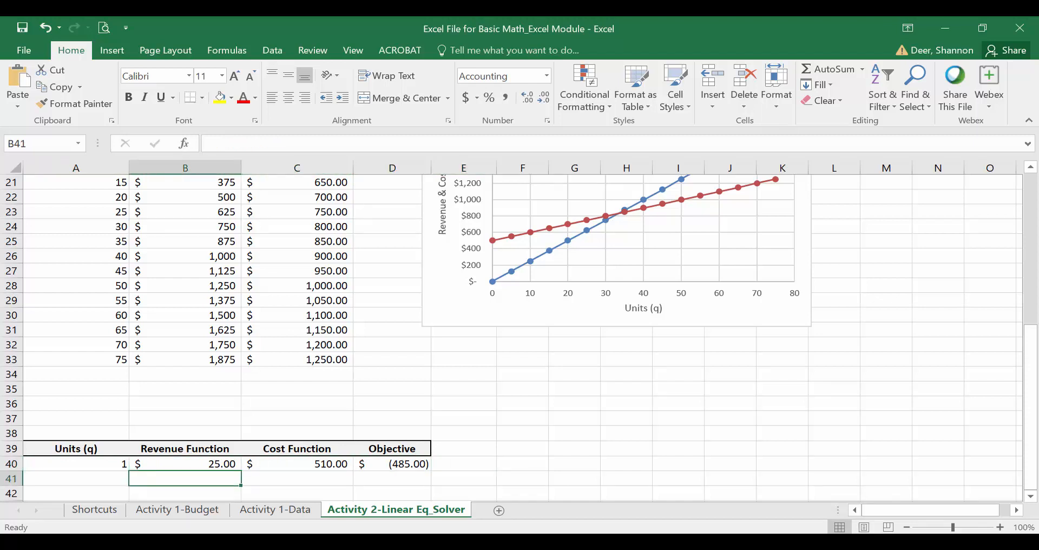
left_click(296, 464)
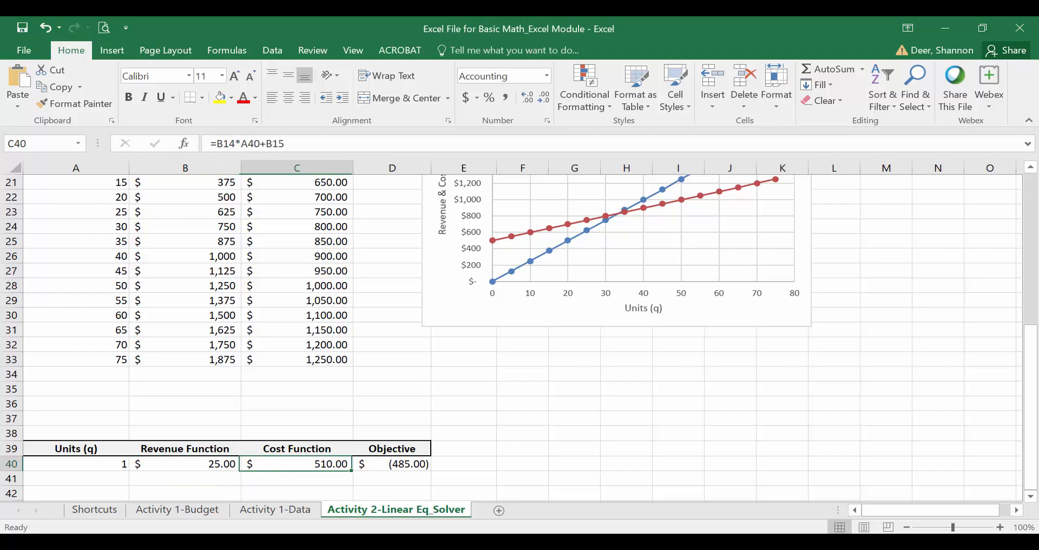
left_click(184, 478)
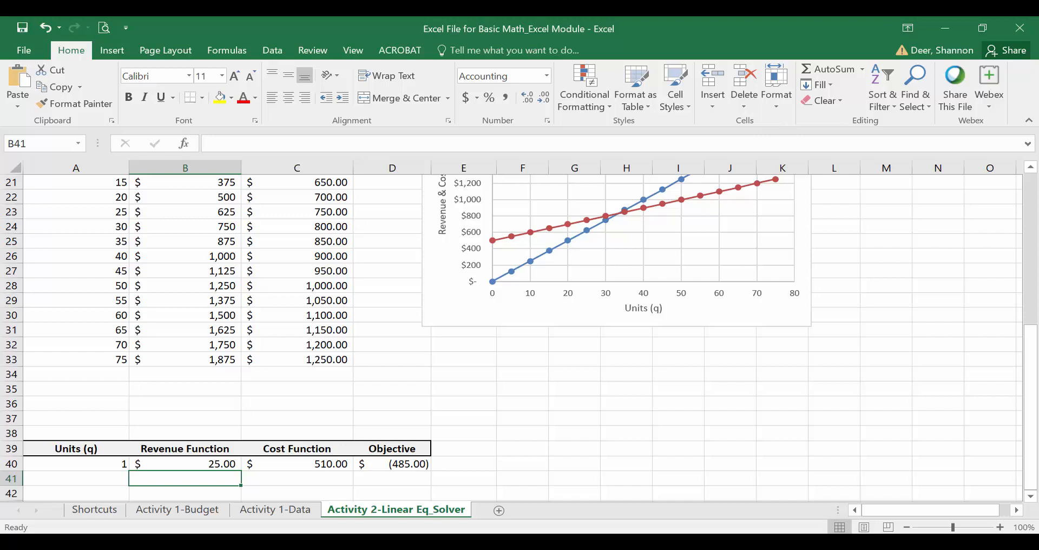
left_click(76, 464)
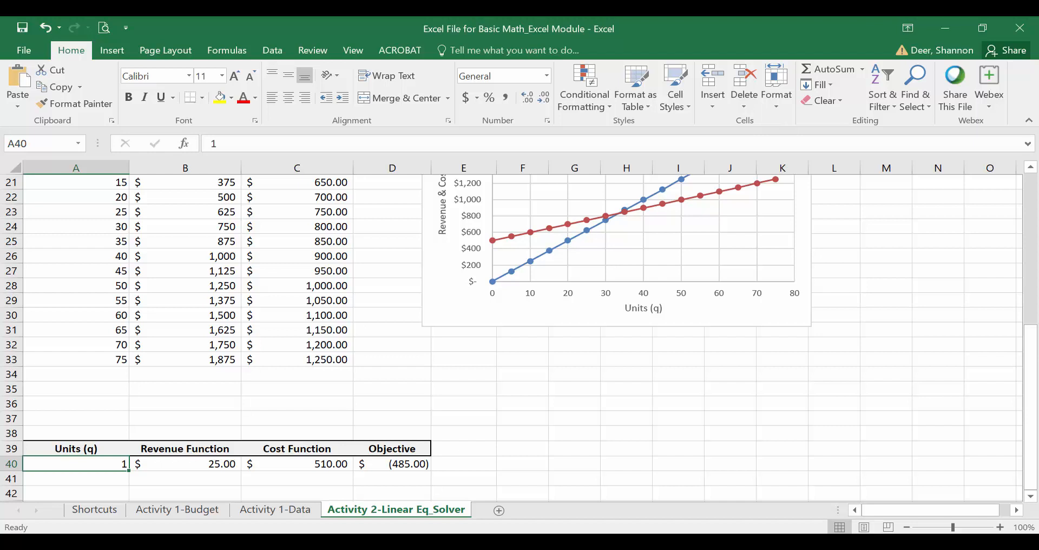
mouse_move(271, 51)
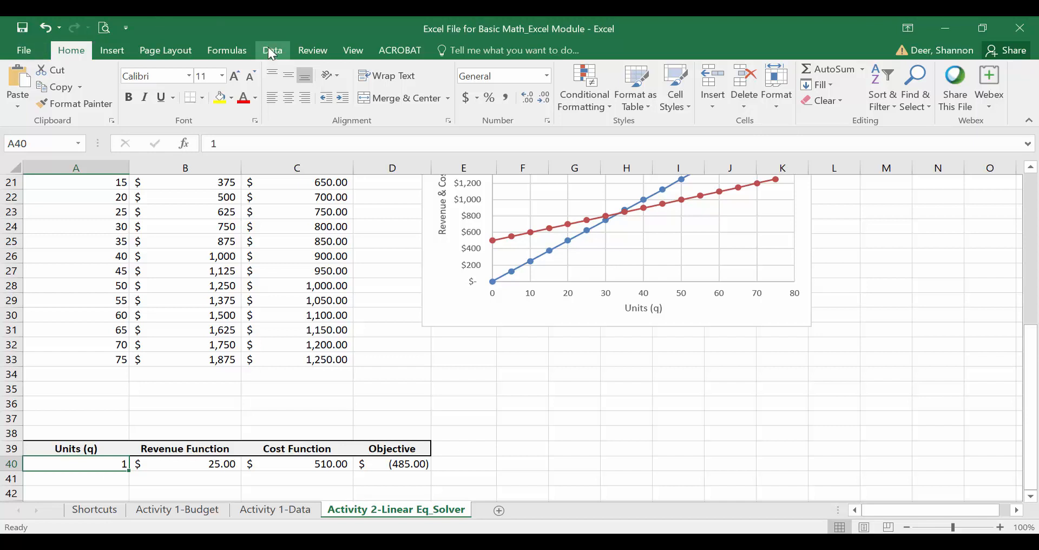
Launch Solver from the Data tab's Analyze group.
left_click(272, 50)
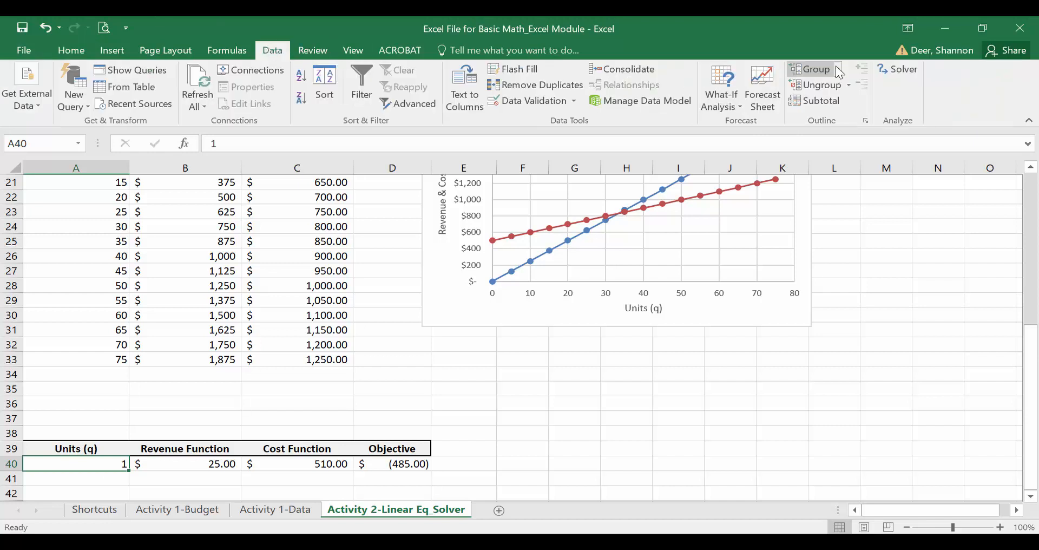
mouse_move(902, 69)
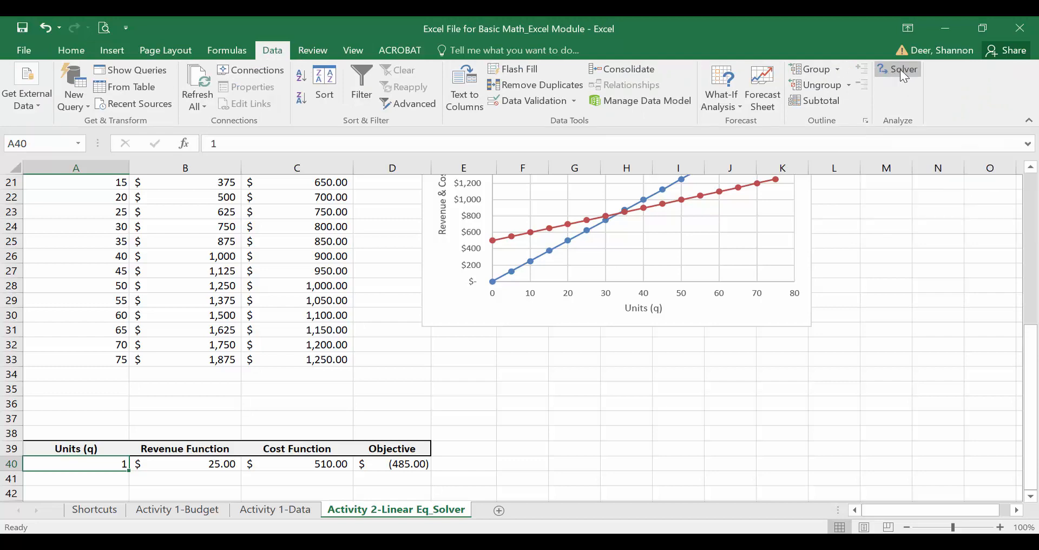
left_click(901, 69)
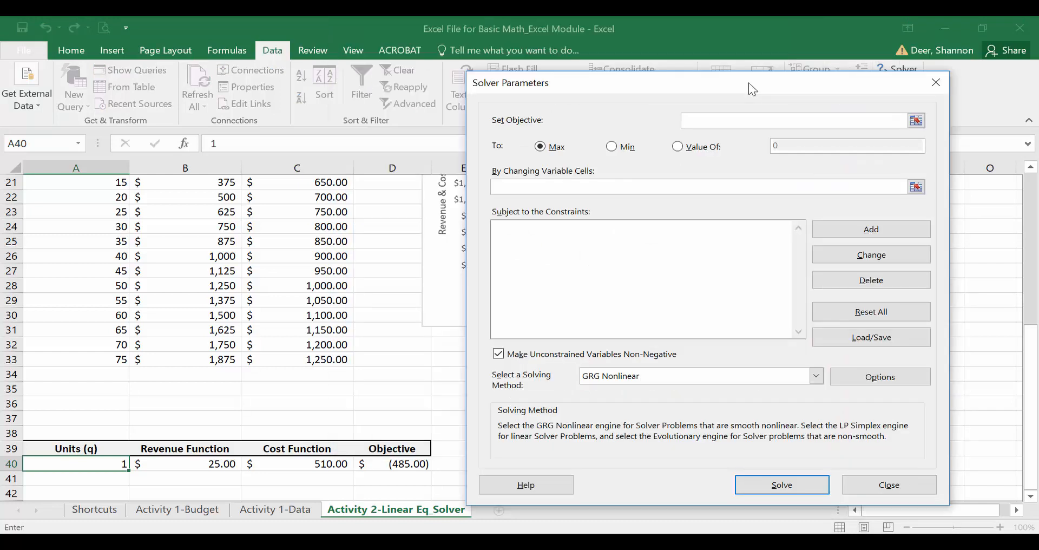
Set Solver's objective to $D$40 with Value Of 0, changing cell $A$40.
left_click(795, 120)
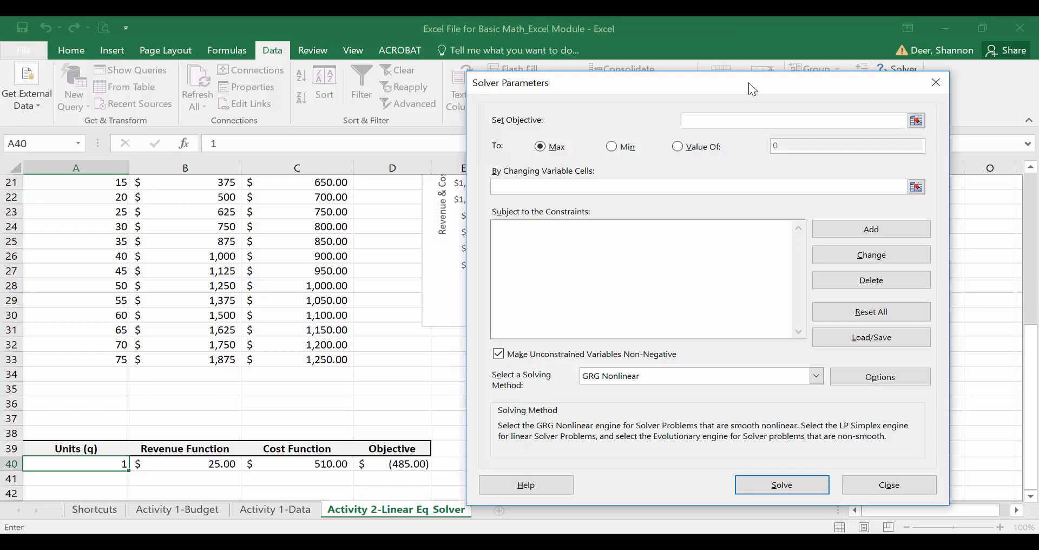
mouse_move(499, 130)
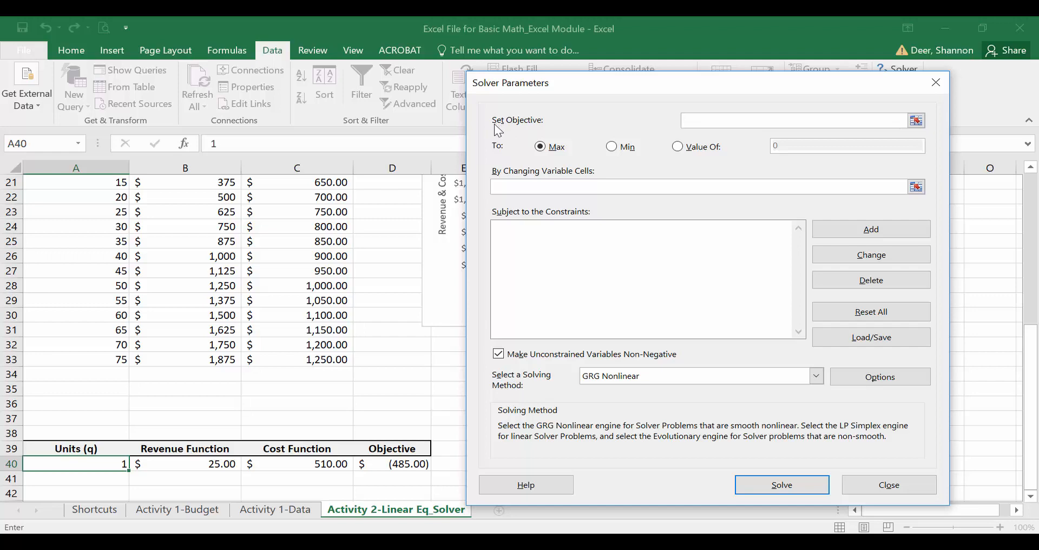
left_click(799, 120)
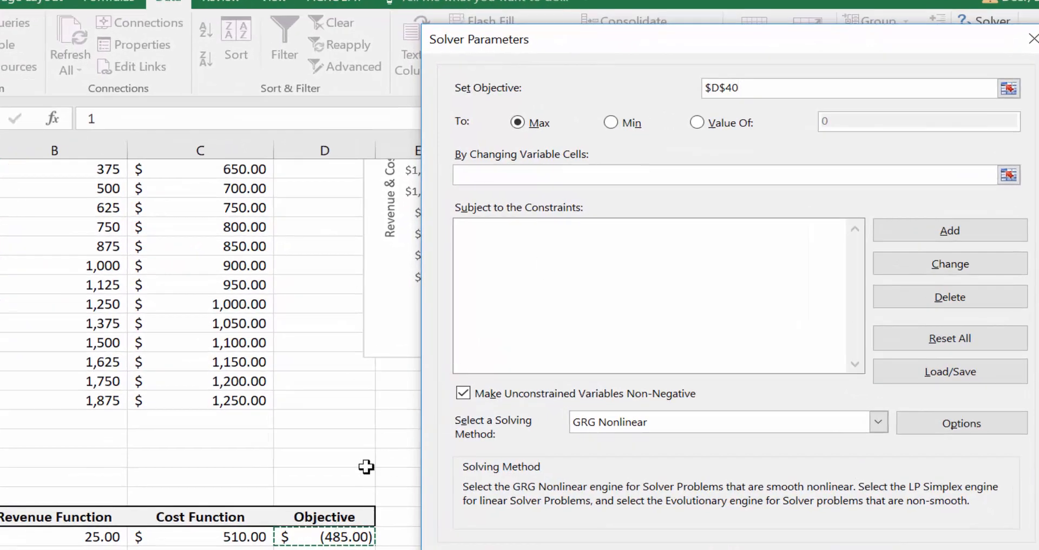
mouse_move(464, 103)
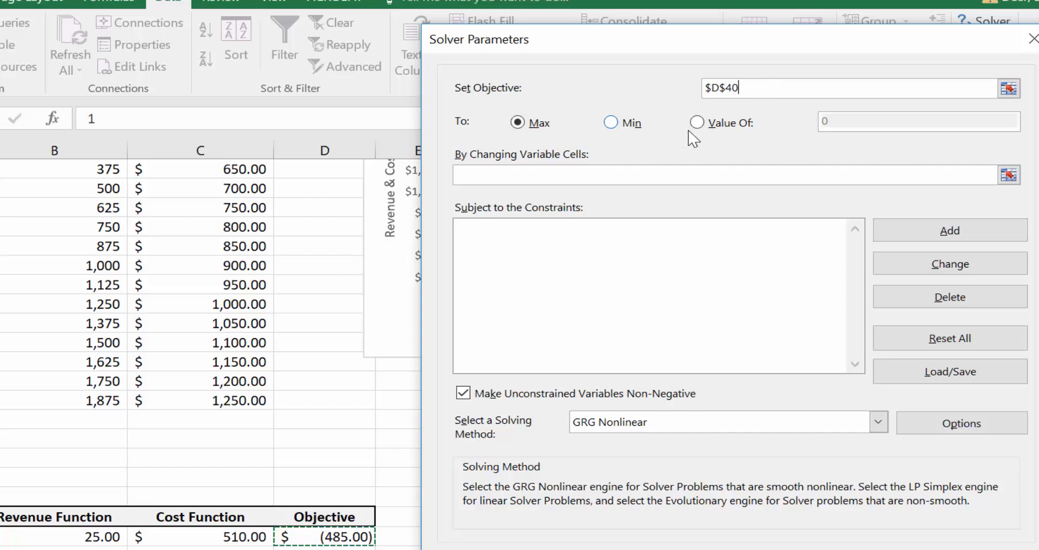
left_click(697, 122)
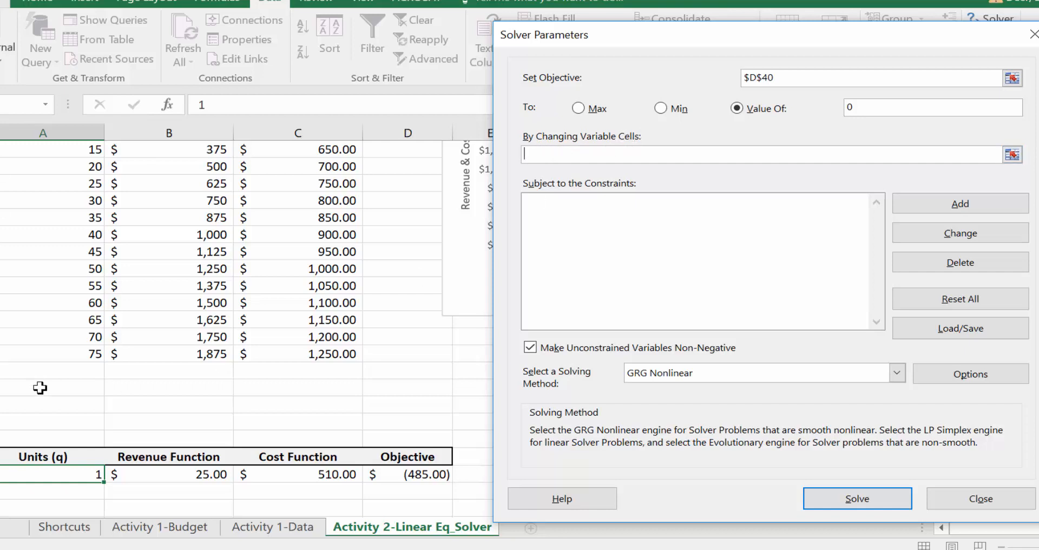
left_click(52, 474)
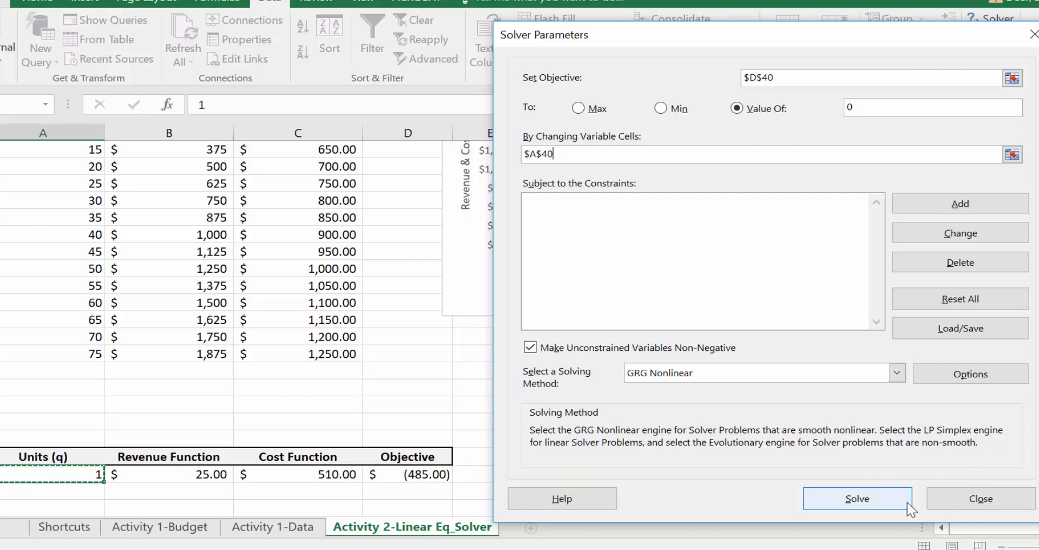
Solve and keep the breakeven result of 33.33 units with $833.33 revenue and cost.
left_click(856, 499)
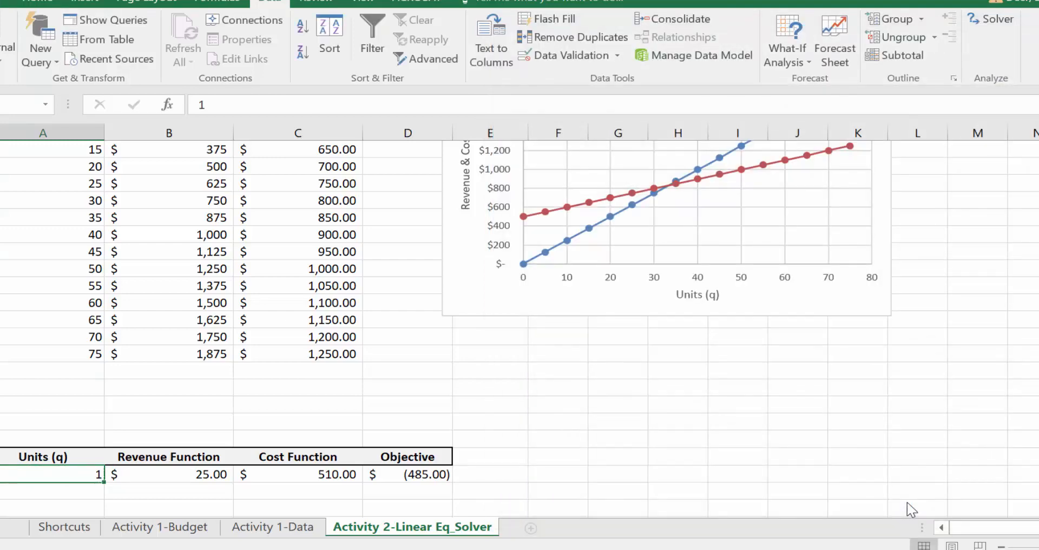
left_click(996, 19)
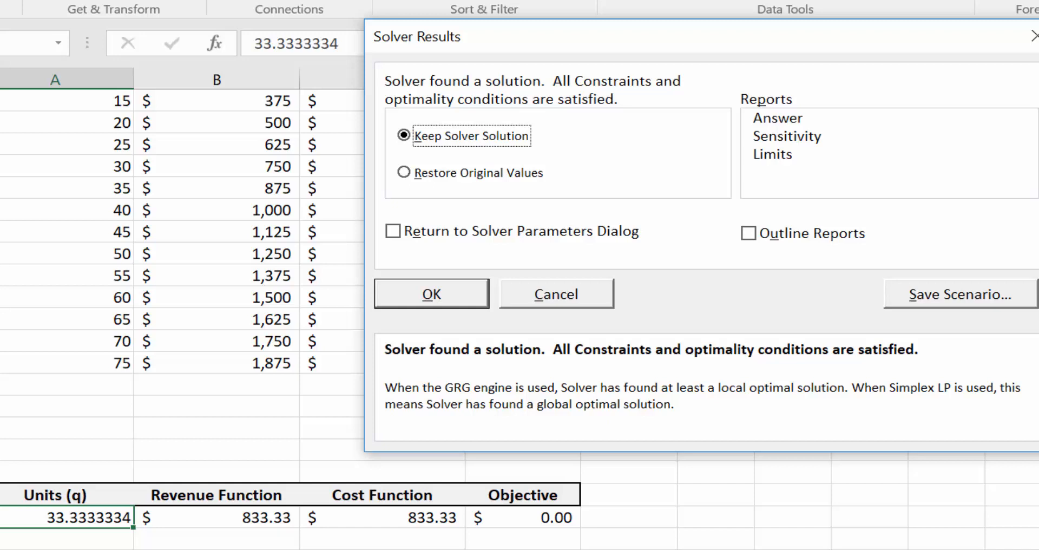
mouse_move(89, 533)
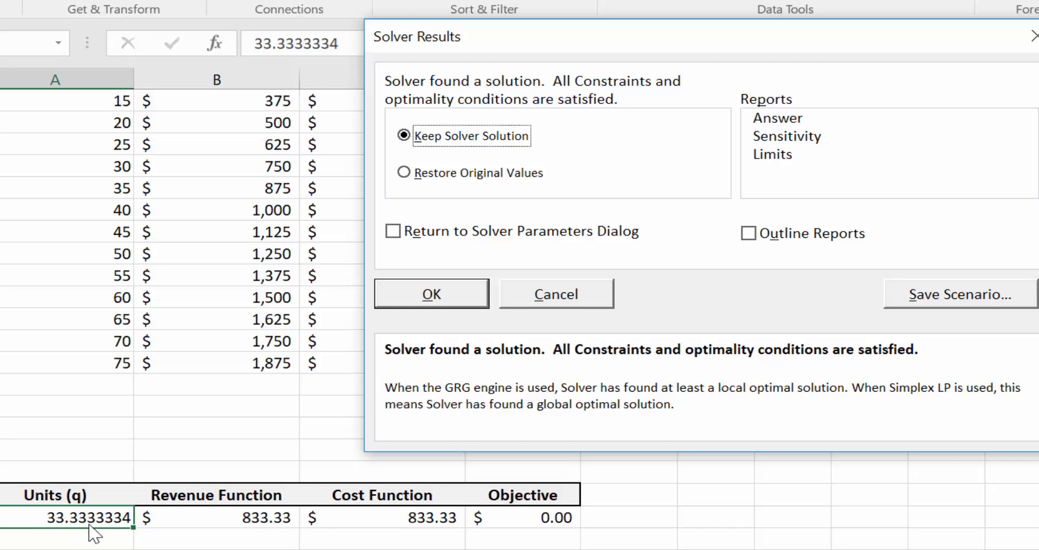
mouse_move(64, 538)
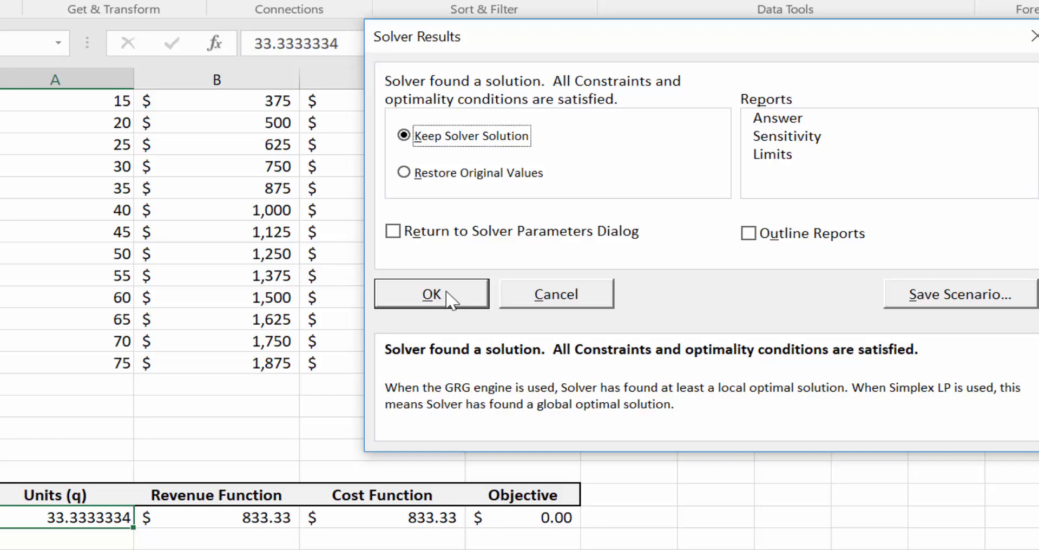
left_click(432, 293)
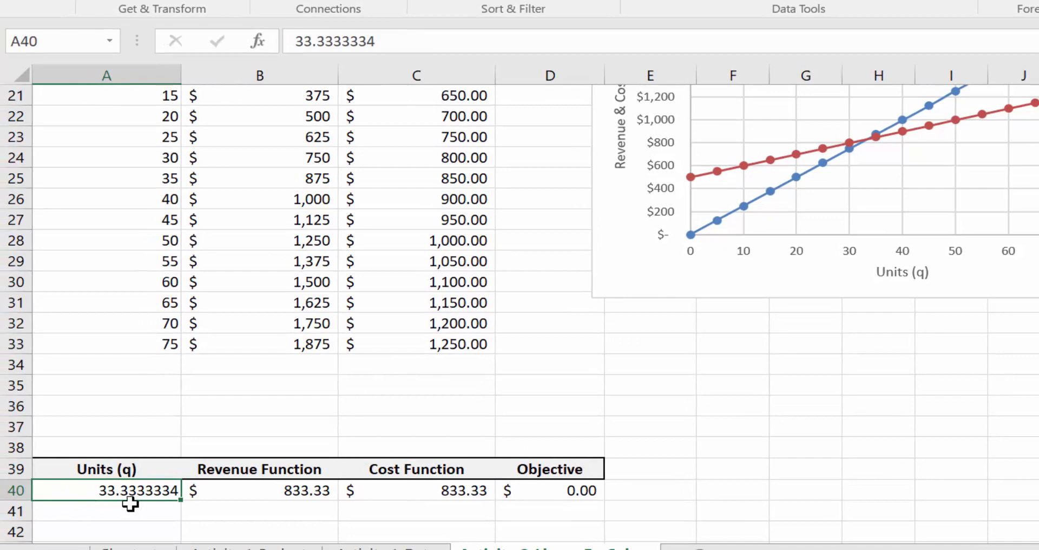
Check the D40 objective formula and bring back Solver Parameters with the previous settings.
left_click(549, 490)
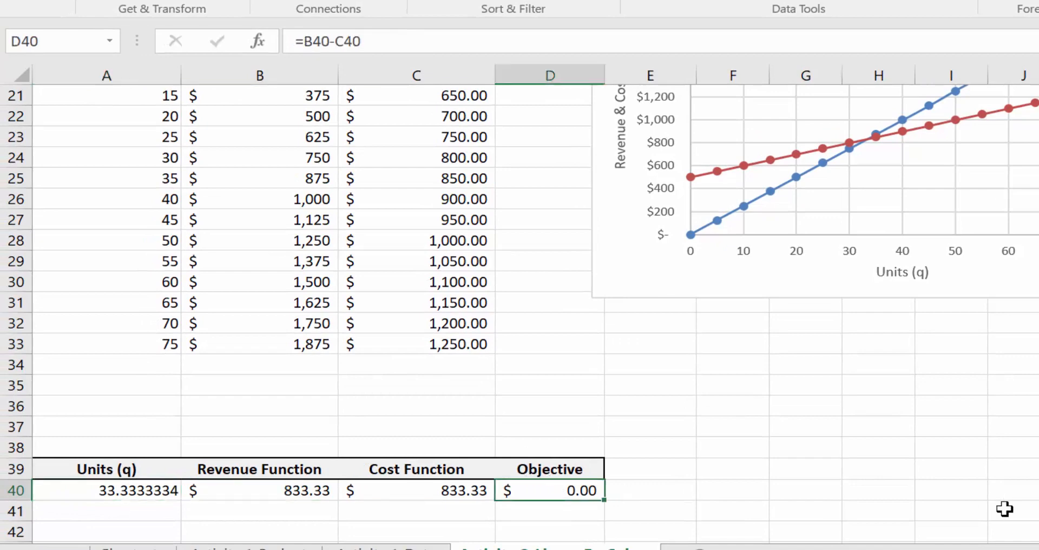
left_click(106, 511)
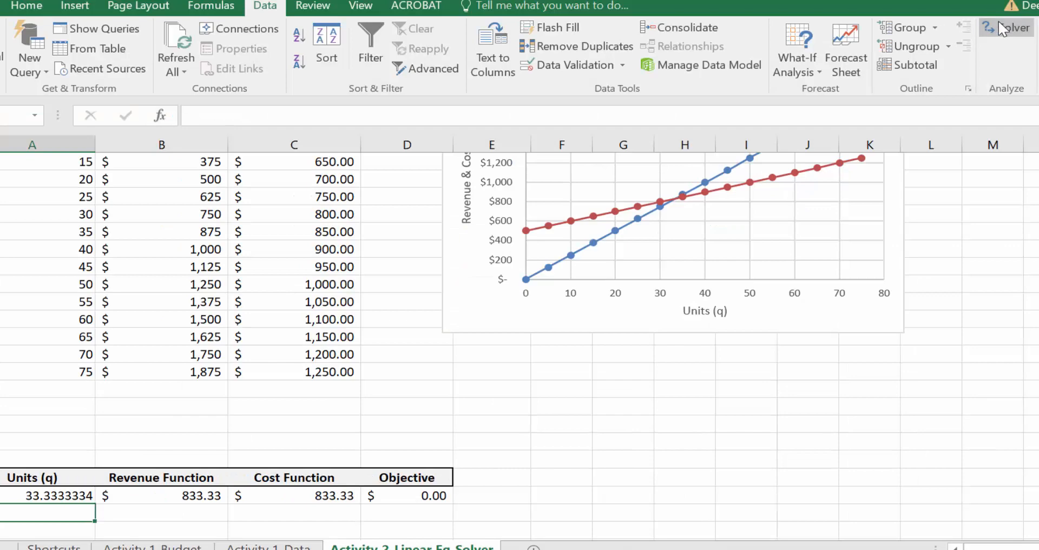
left_click(1008, 27)
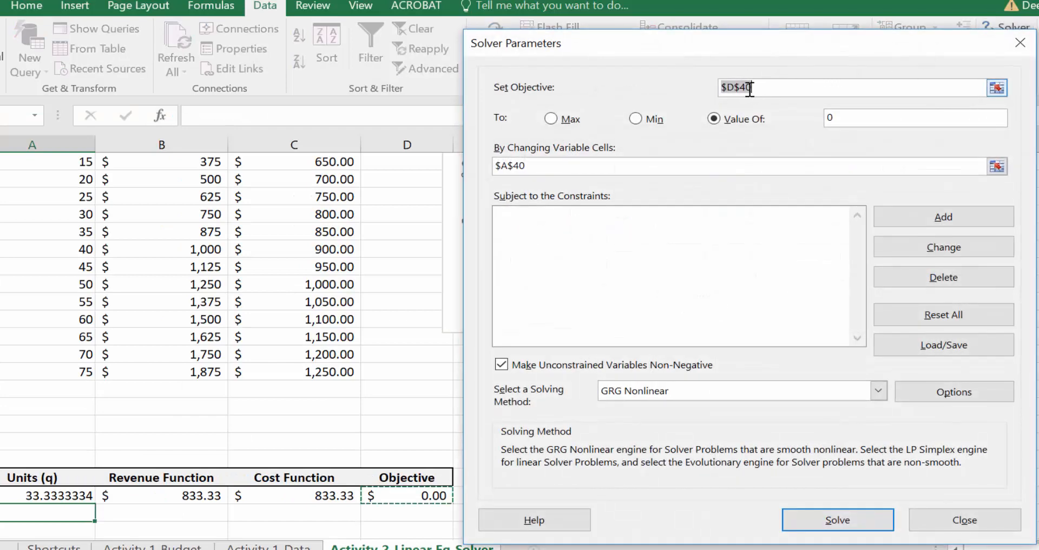
mouse_move(429, 477)
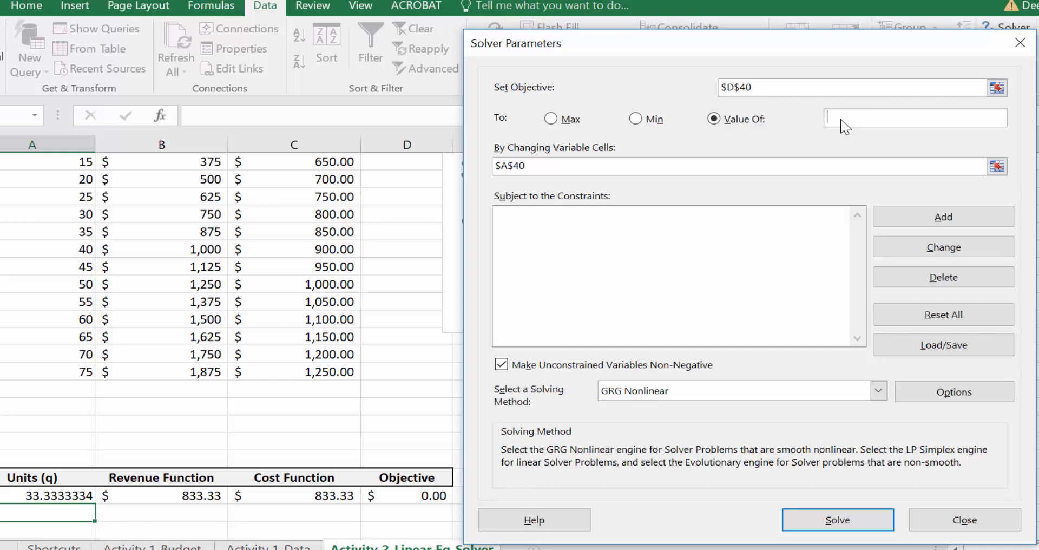
Change the Value Of target from 0 to 100.
type("100")
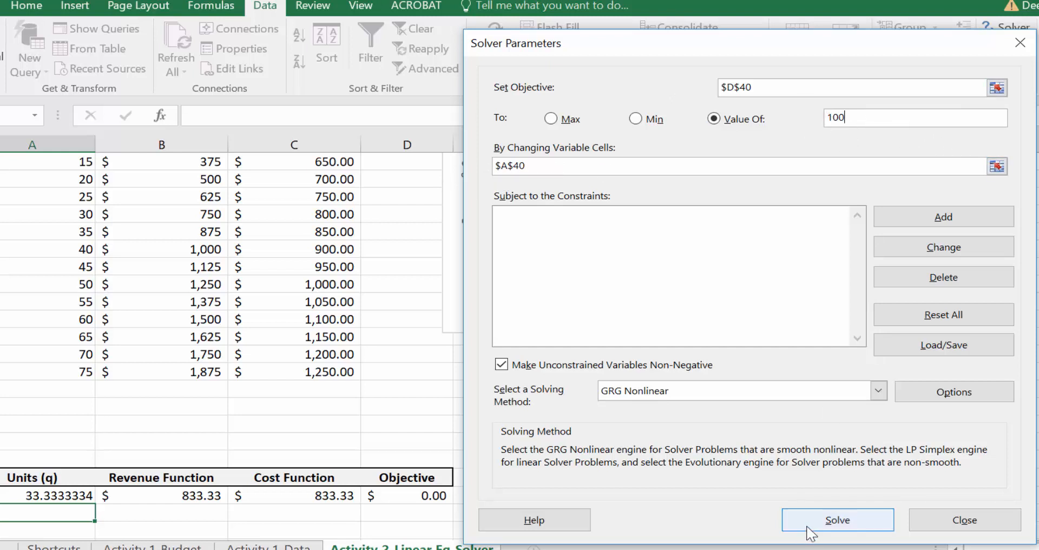
Solve for a $100 profit, keep the 40-unit solution, and check A40.
left_click(837, 519)
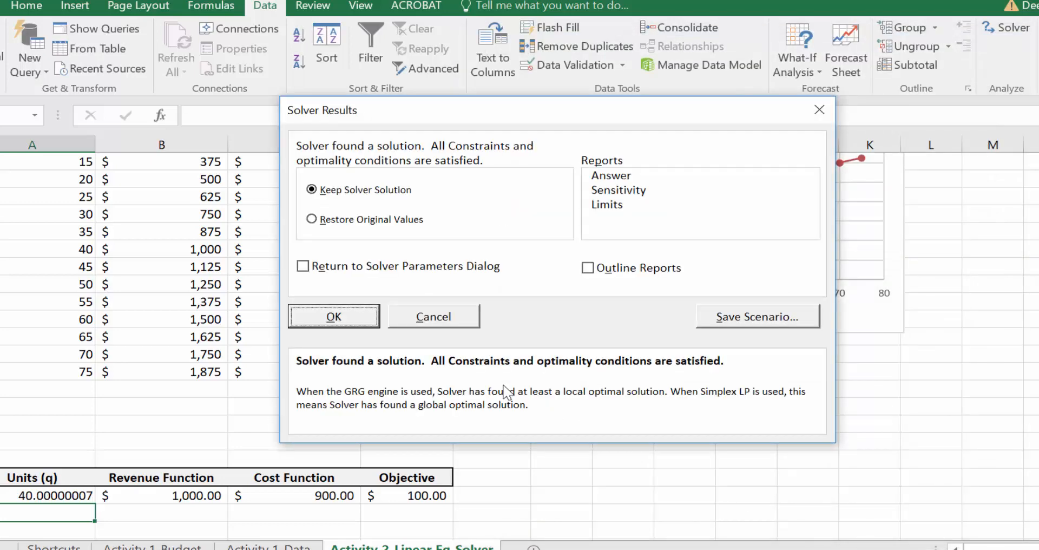
left_click(334, 316)
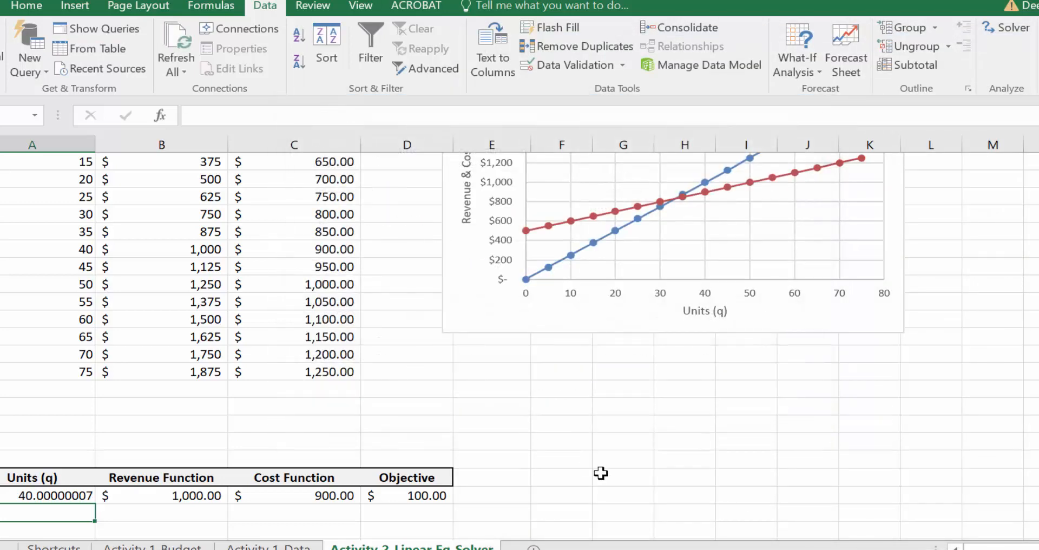
left_click(48, 496)
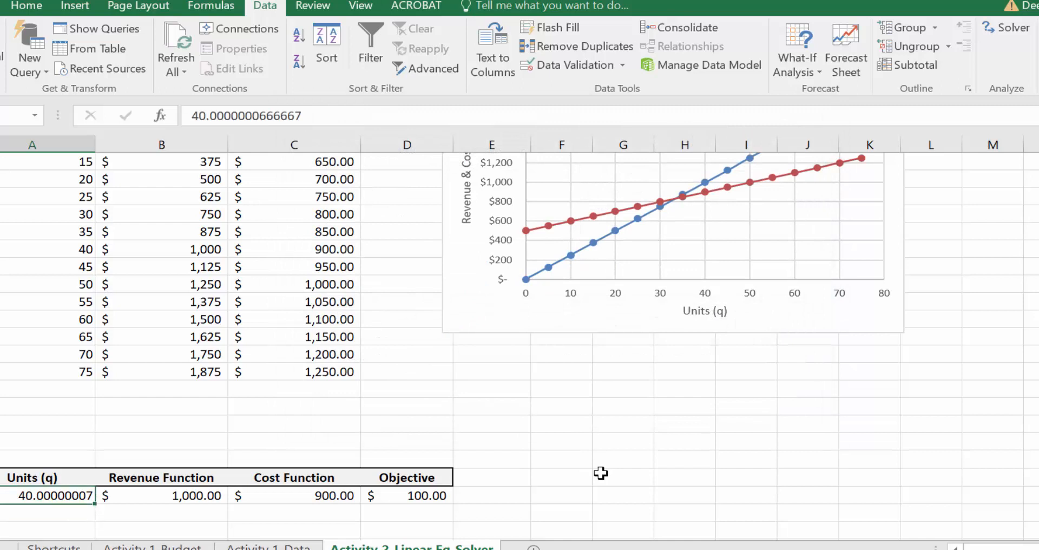